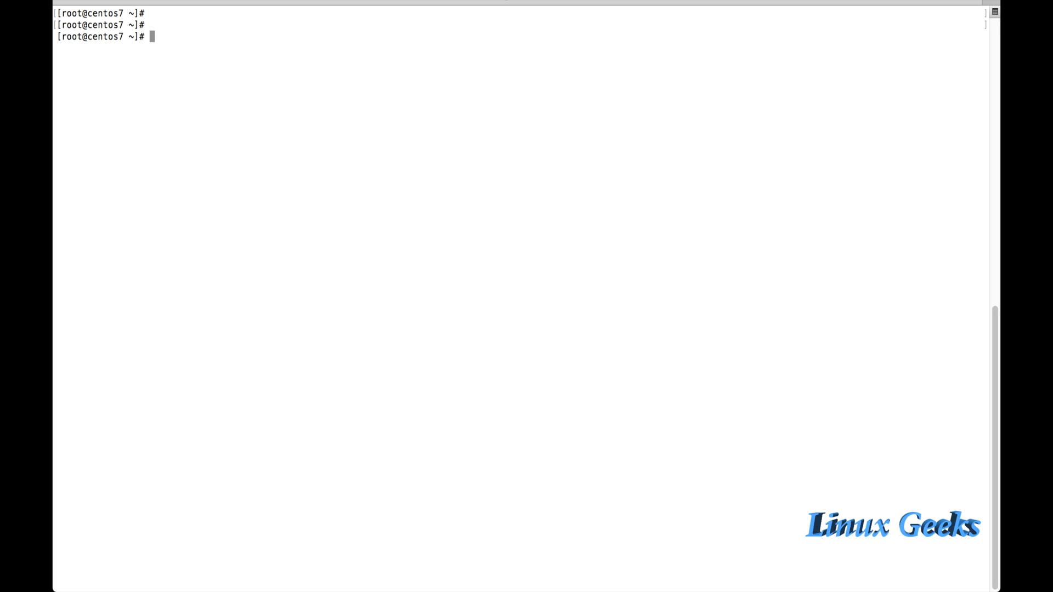
# Step: List /var/www/html with ls -lthr to show anaconda-ks.cfg, then confirm the working directory is /root with pwd
pyautogui.write('ls -')
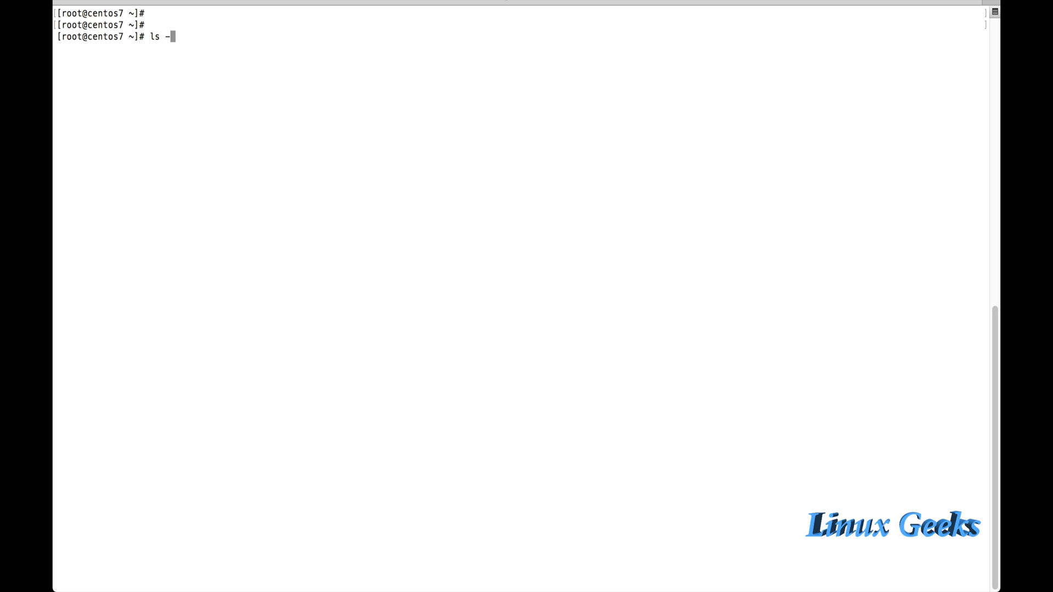
pyautogui.write('lthr /')
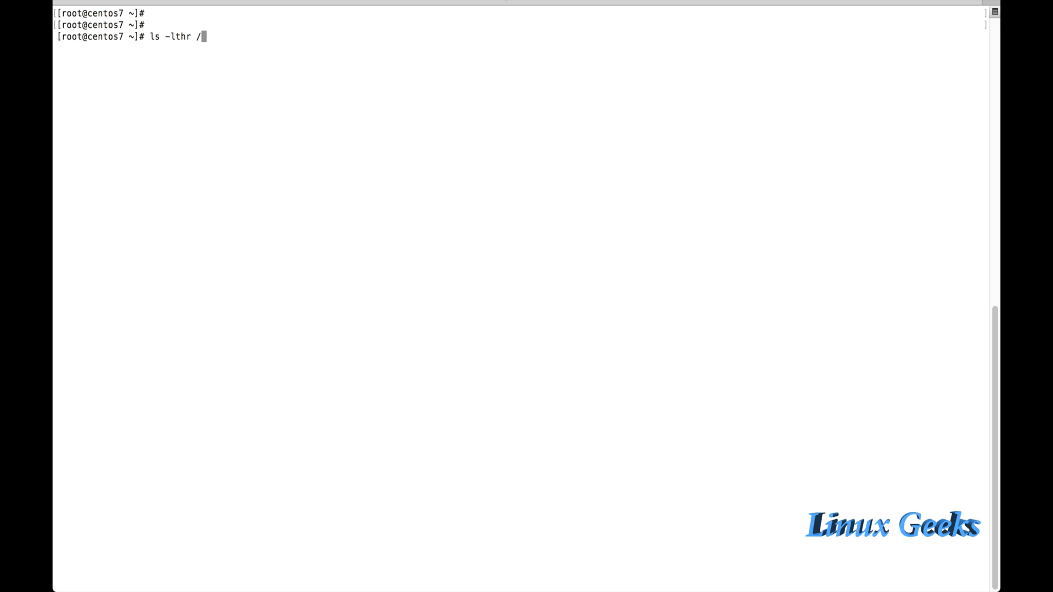
pyautogui.write('var/www/html/')
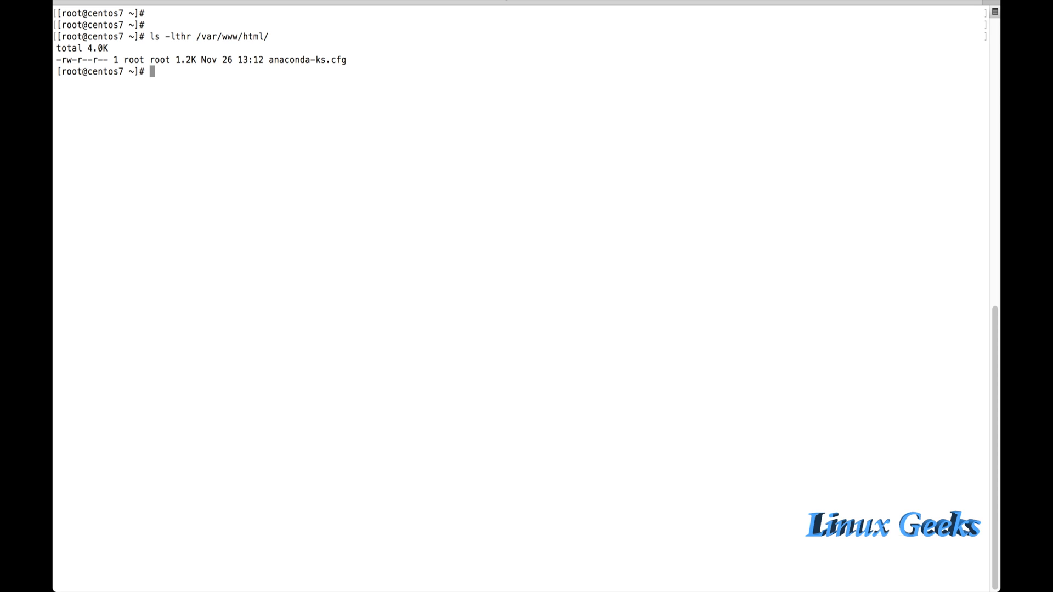
pyautogui.write('pwd')
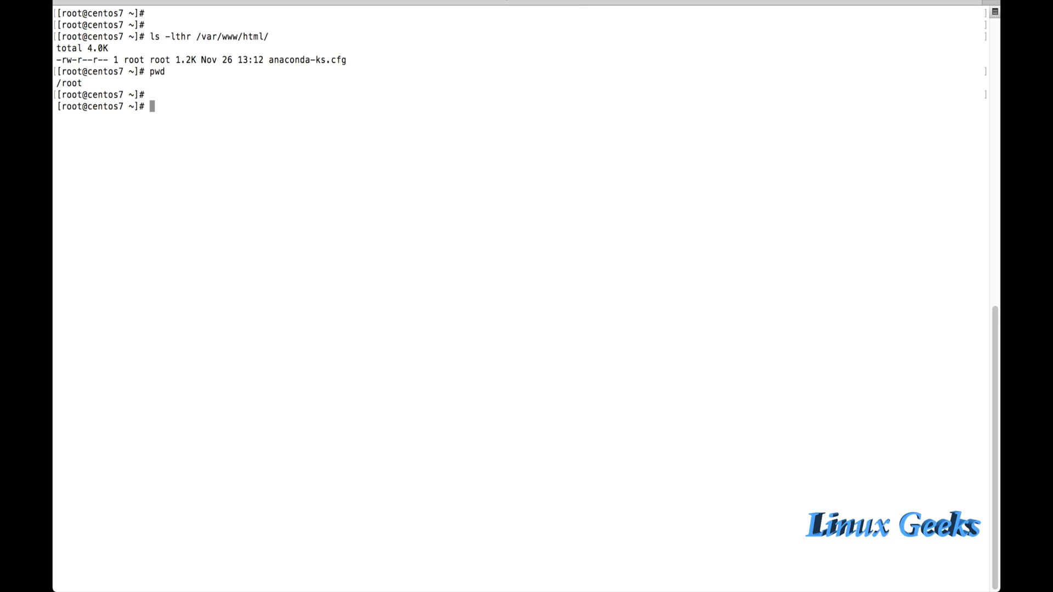
# Step: Create soft link help1 to /var/www/html/anaconda-ks.cfg with ln -s and verify it with ls -lthr
pyautogui.write('ls -lthr')
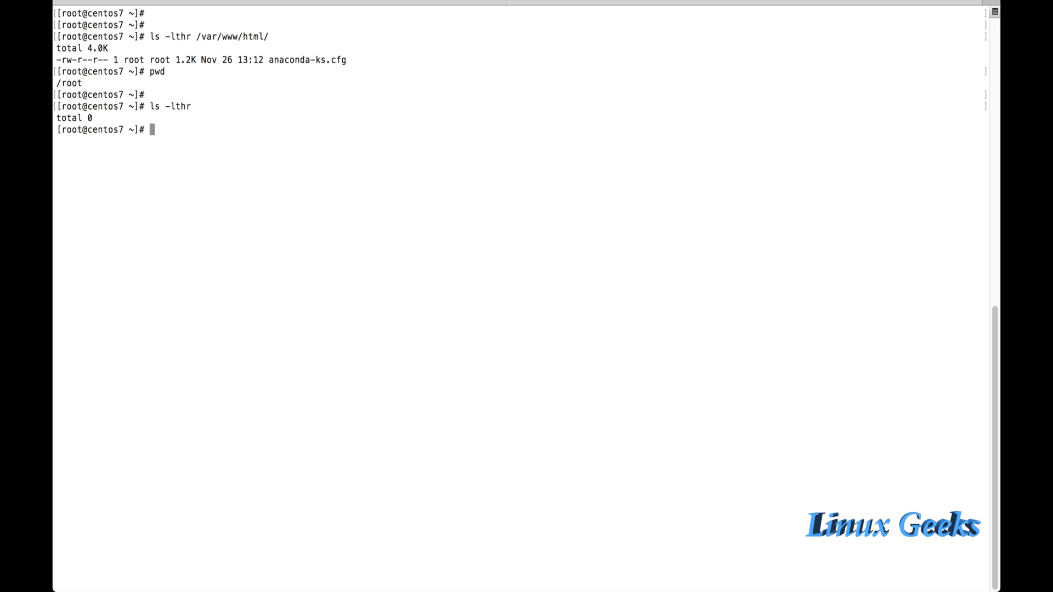
pyautogui.write('ln -s')
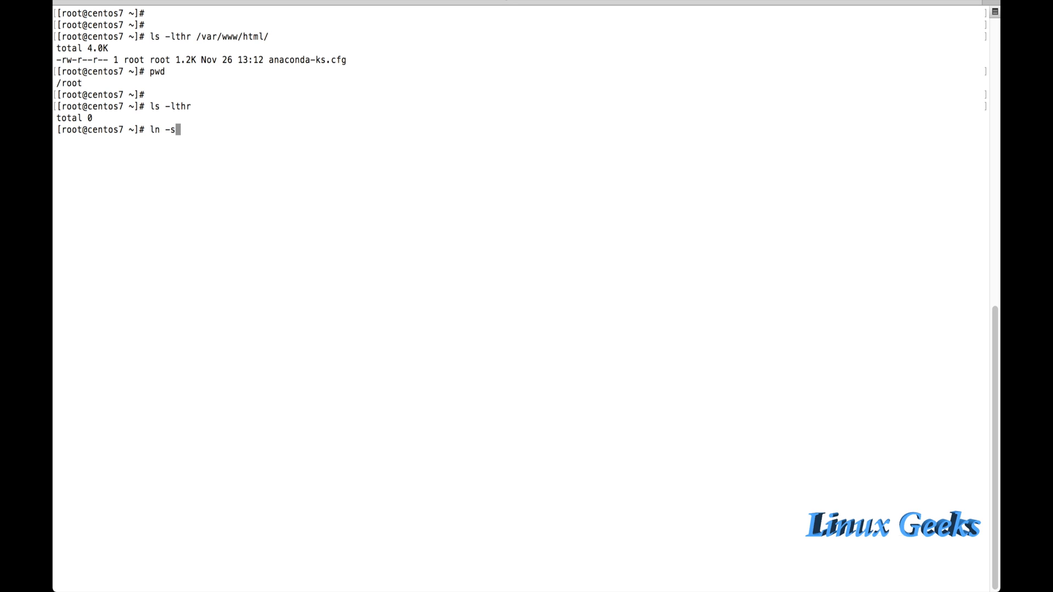
pyautogui.write('/')
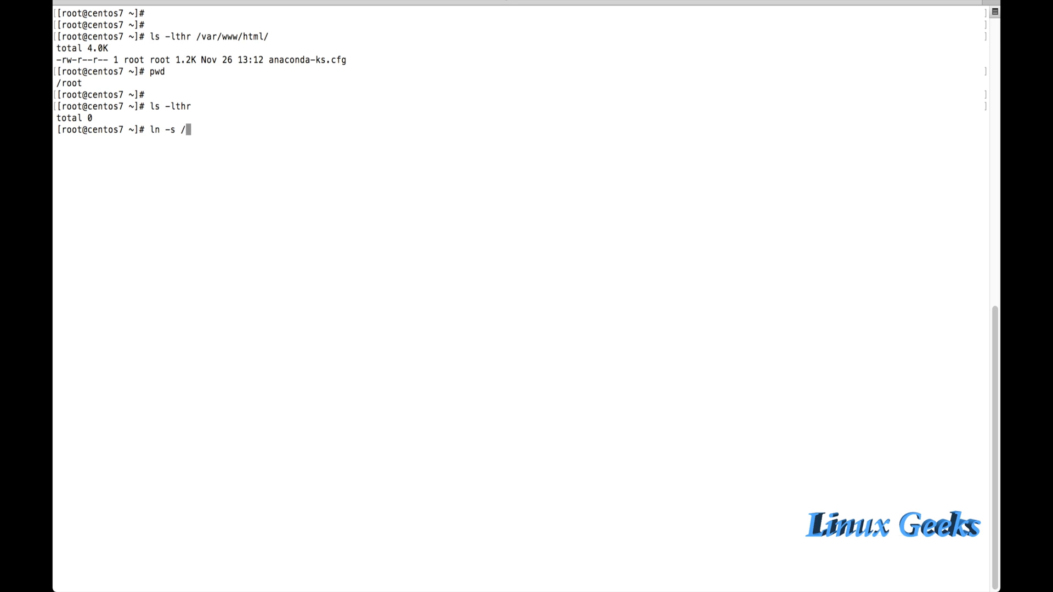
pyautogui.write('var/www/')
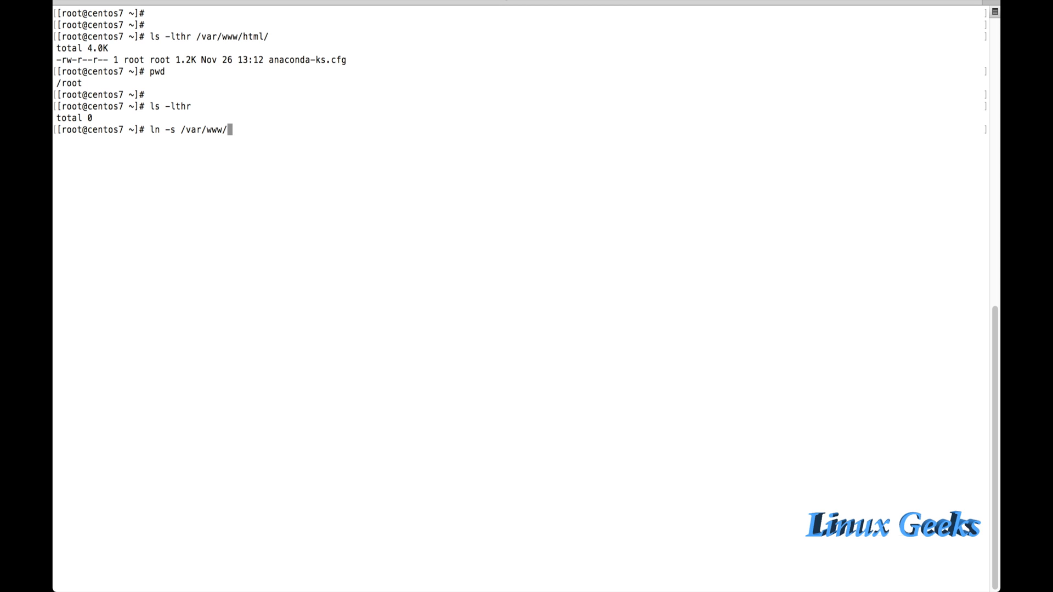
pyautogui.write('html/anaconda-ks.cfg')
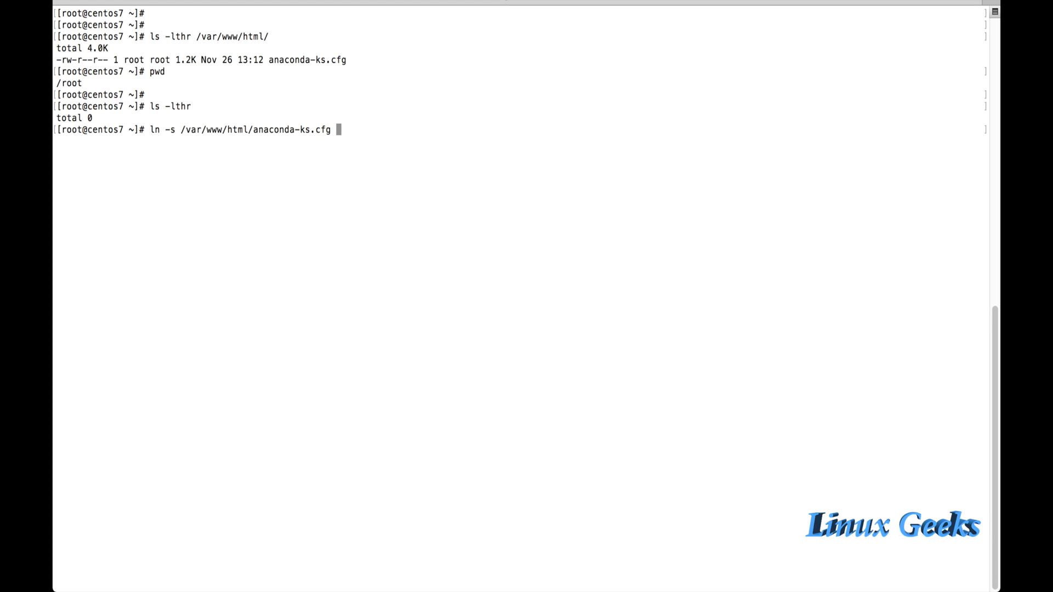
pyautogui.write('he')
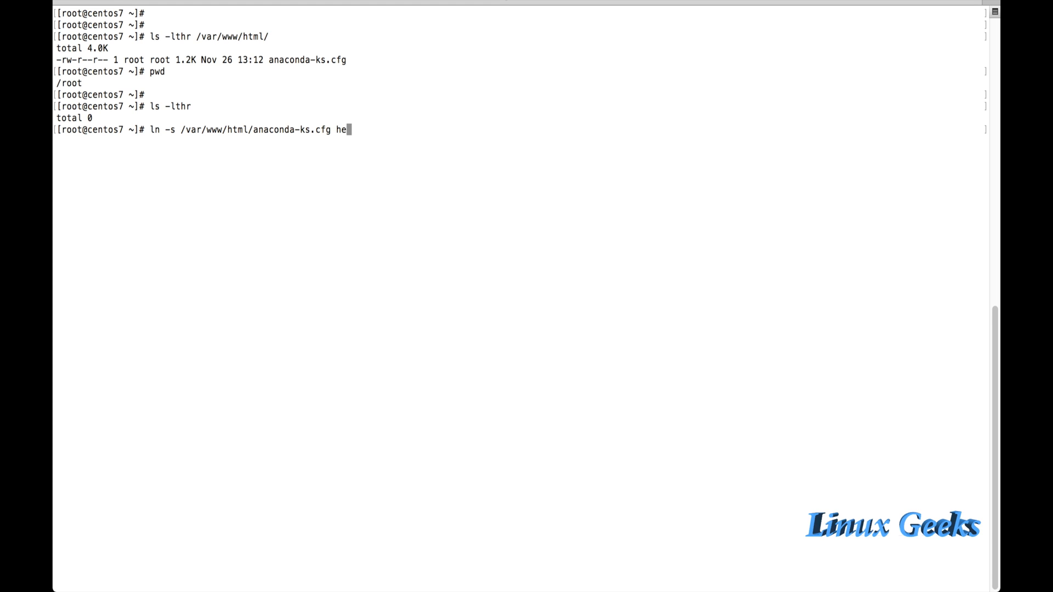
pyautogui.write('lp1')
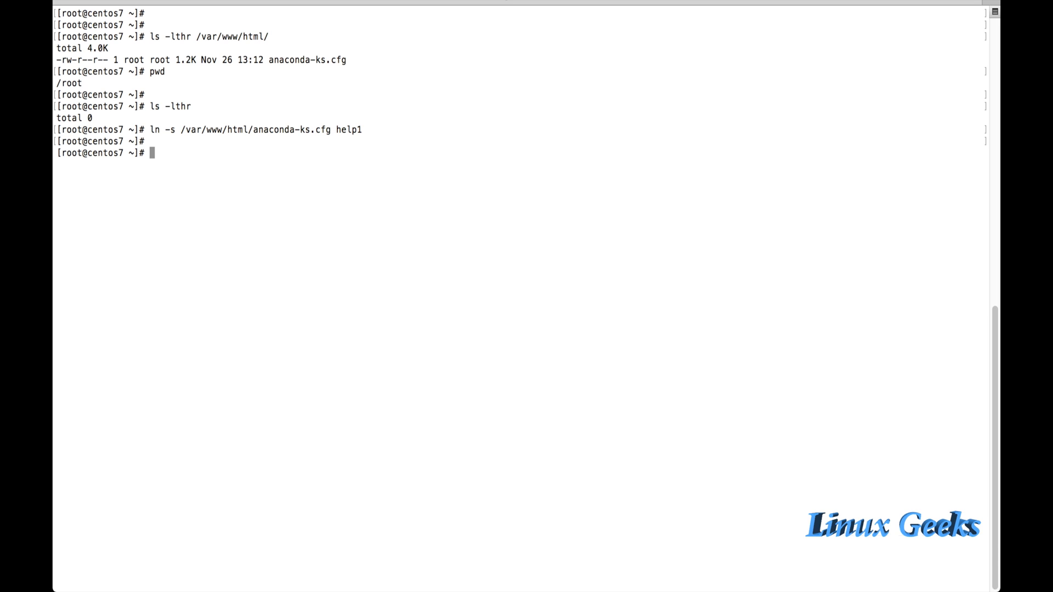
pyautogui.write('ls -lthr')
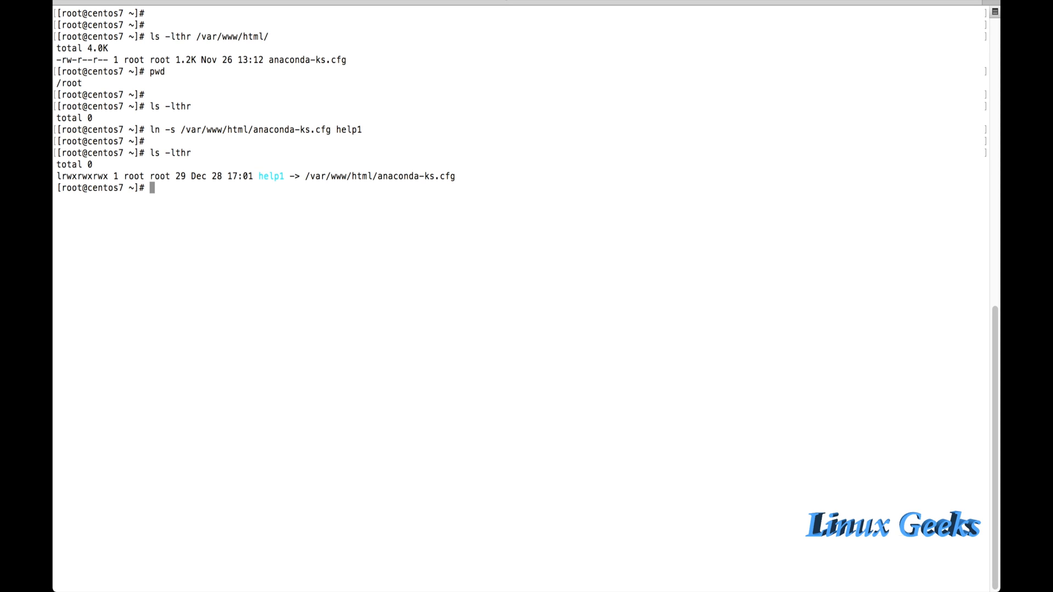
# Step: List /root showing help1 as its only entry, then begin vim help1 to view the linked file
pyautogui.write('ls')
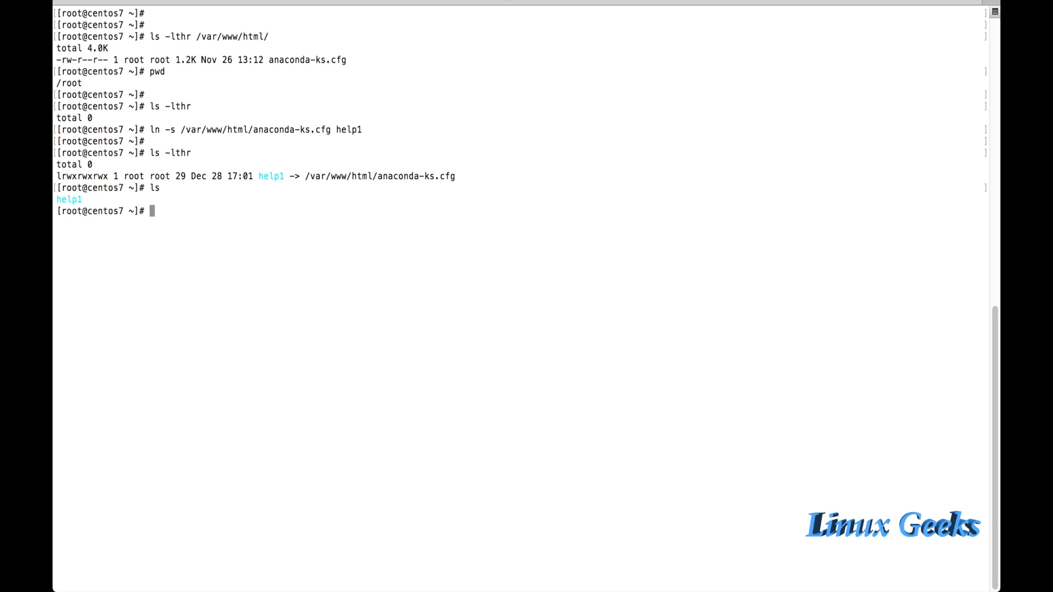
pyautogui.moveTo(304, 175); pyautogui.dragTo(453, 176)
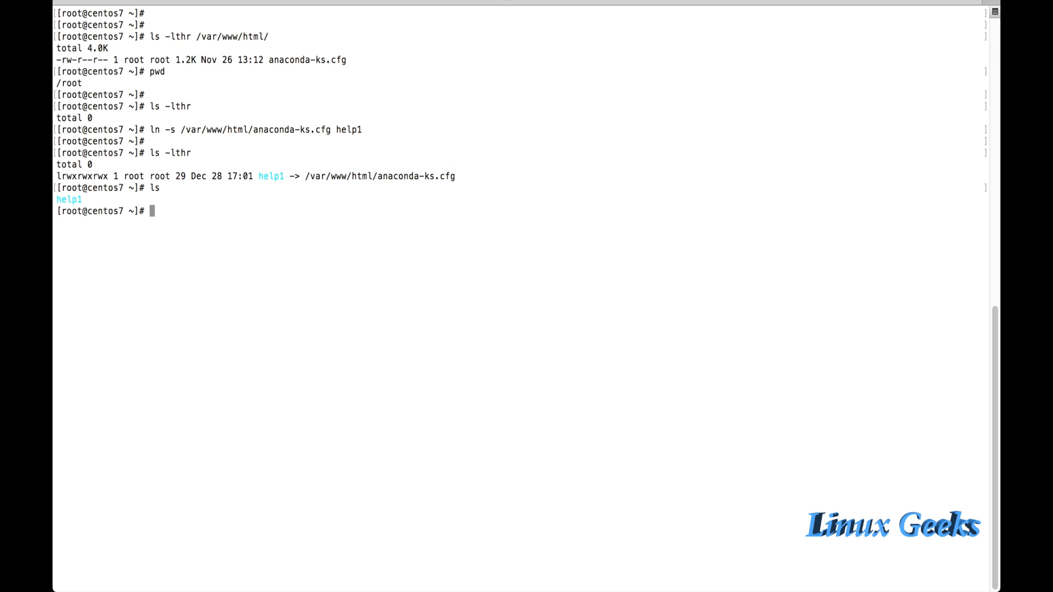
pyautogui.write('vim')
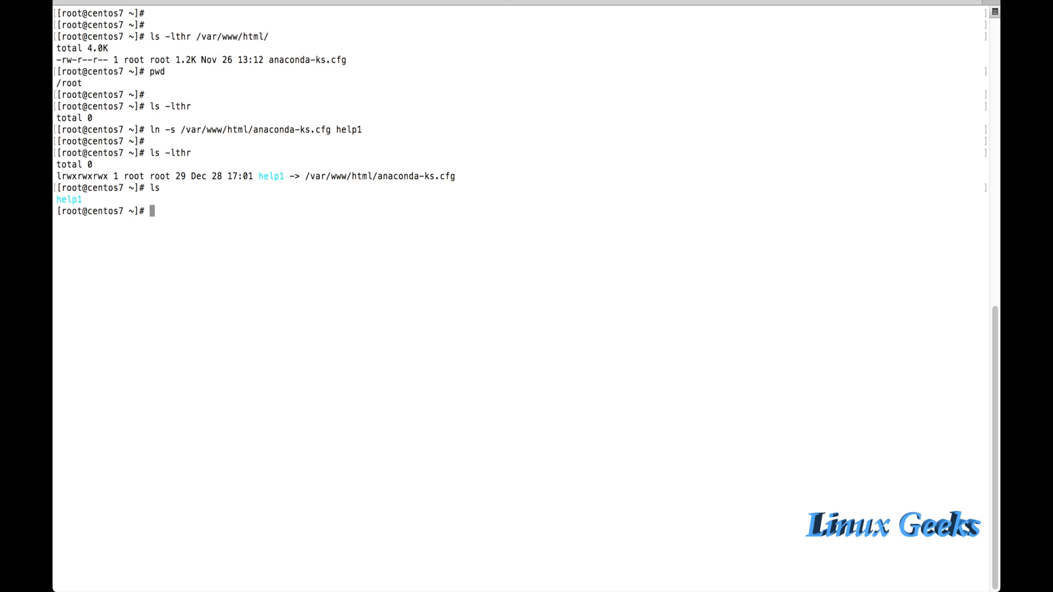
pyautogui.write('v')
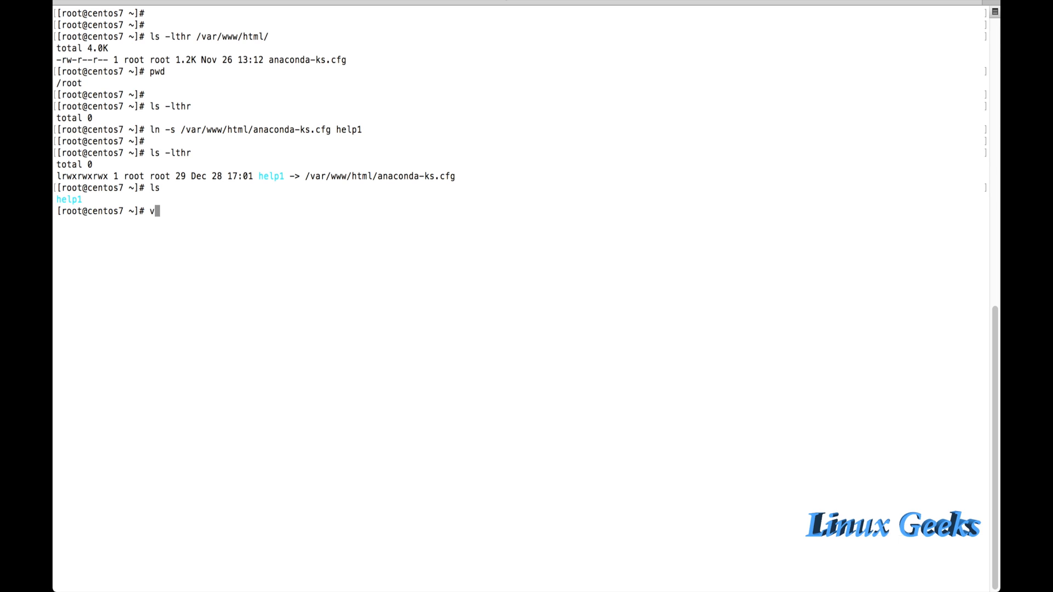
pyautogui.write('im help1')
pyautogui.write('ls 0')
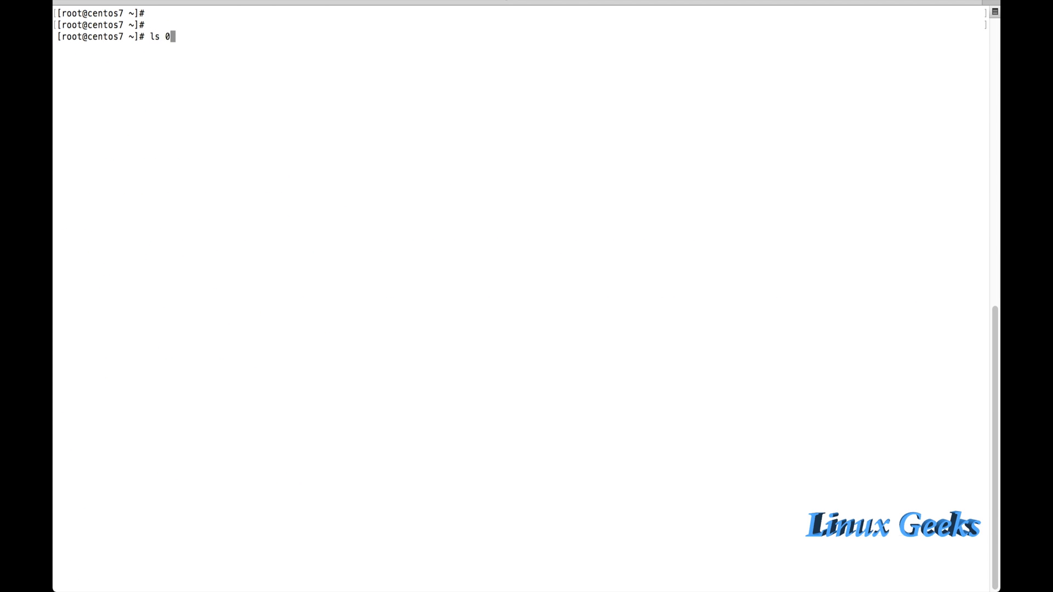
# Step: Remove help1 with rm -rfv, confirm /var/www/html/anaconda-ks.cfg still exists as a 1.2K file, and list /root as empty
pyautogui.press('BackSpace')
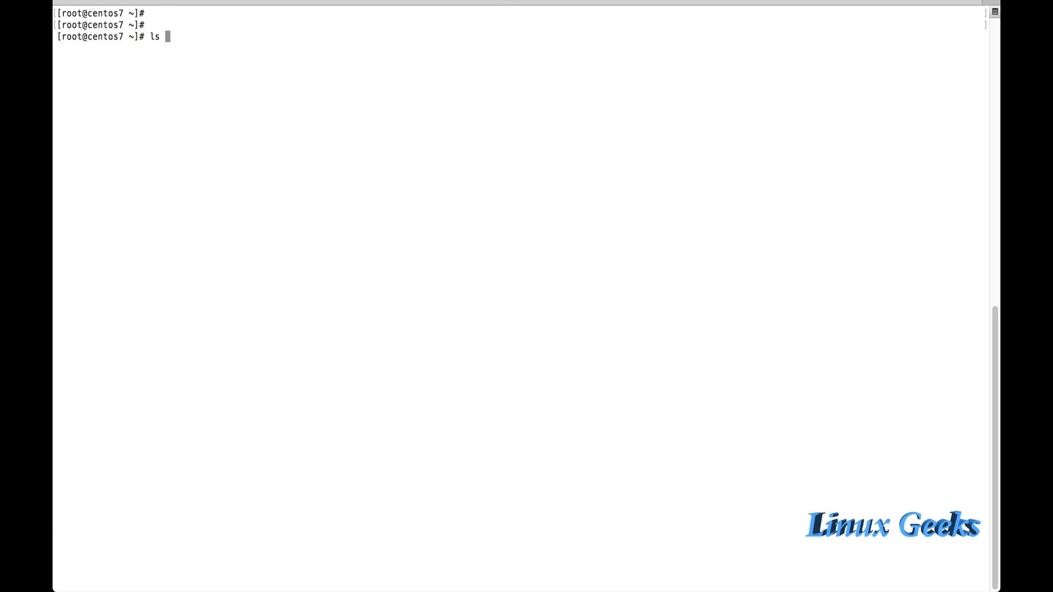
pyautogui.write('rm')
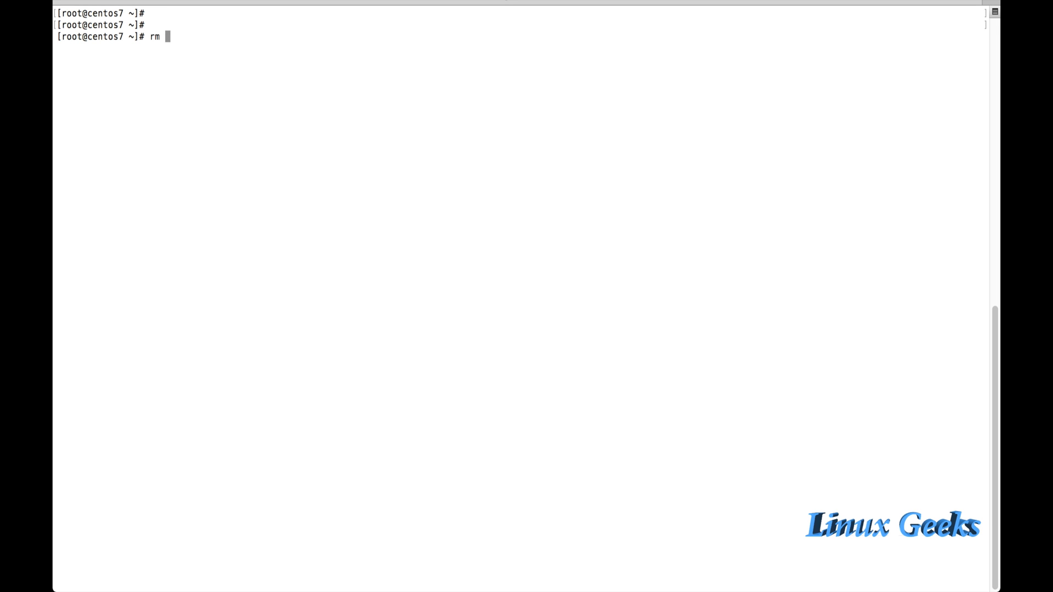
pyautogui.write('-rfv help1')
pyautogui.write('ls')
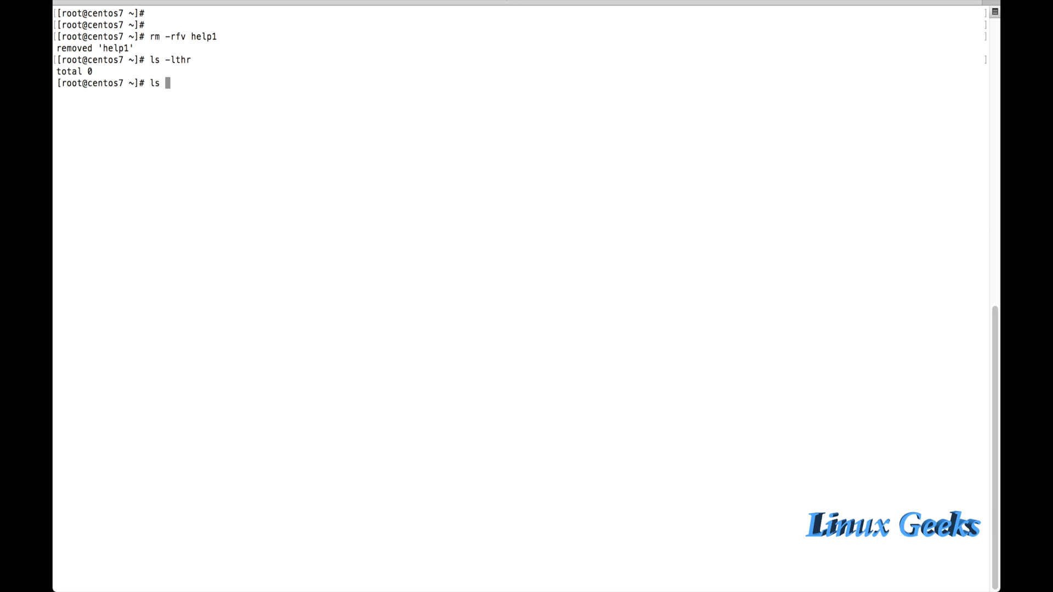
pyautogui.write('-lthr /v')
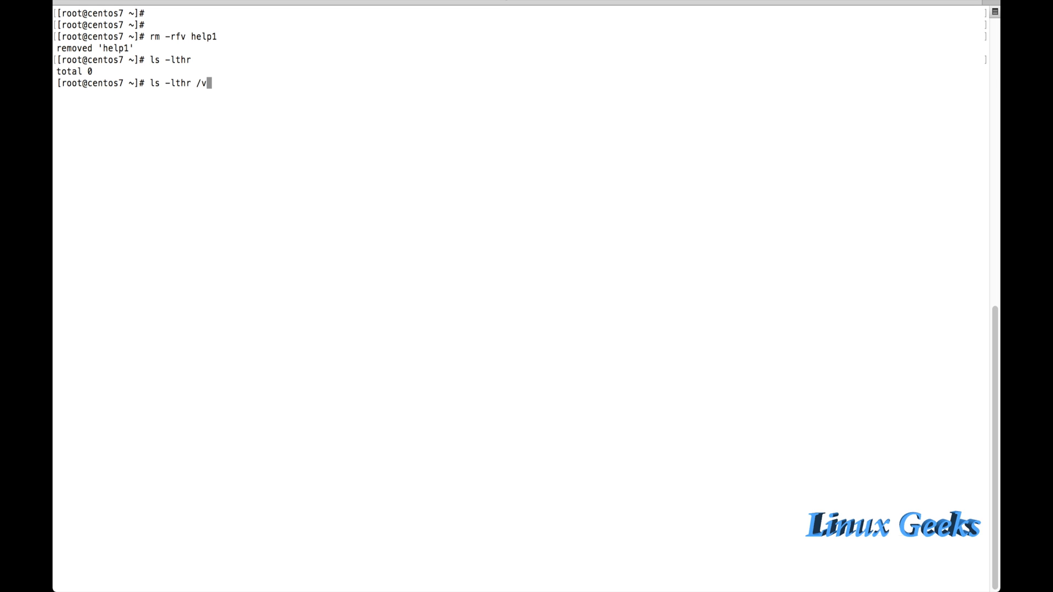
pyautogui.write('ar/www/html/')
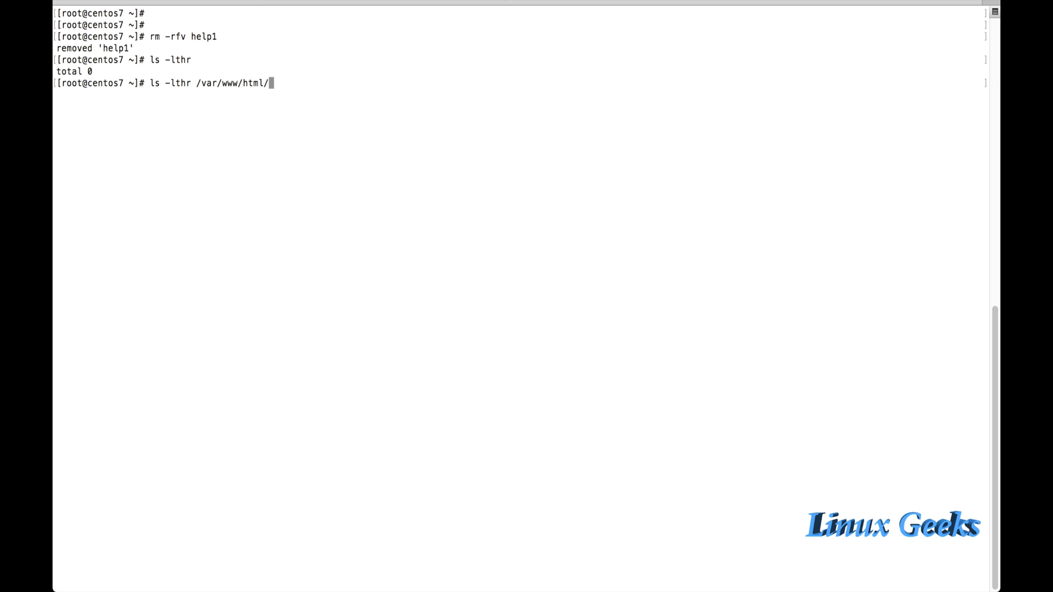
pyautogui.write('anaconda-ks.cfg')
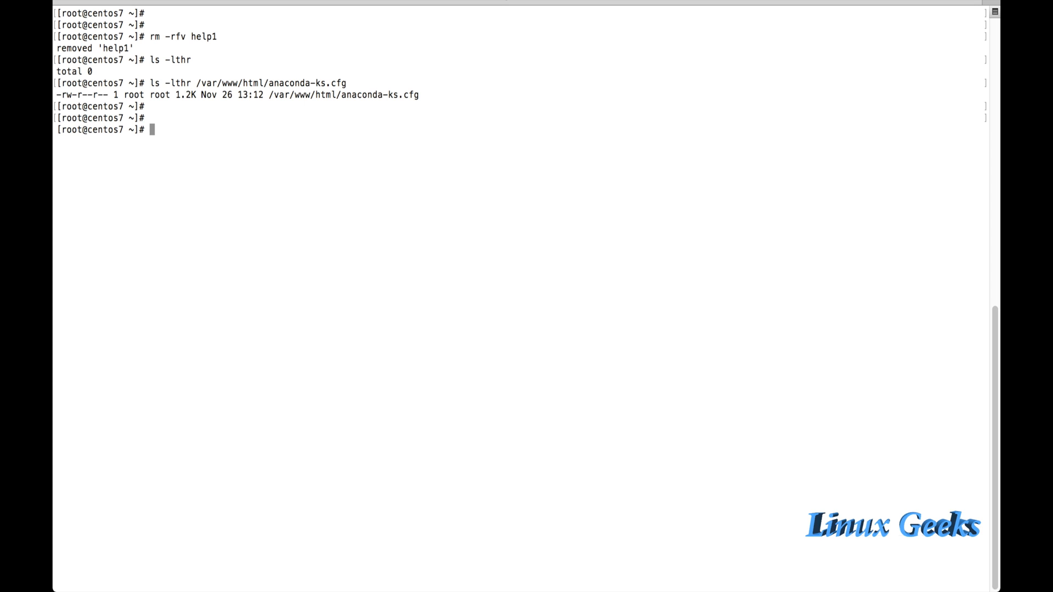
pyautogui.write('ls -lthr')
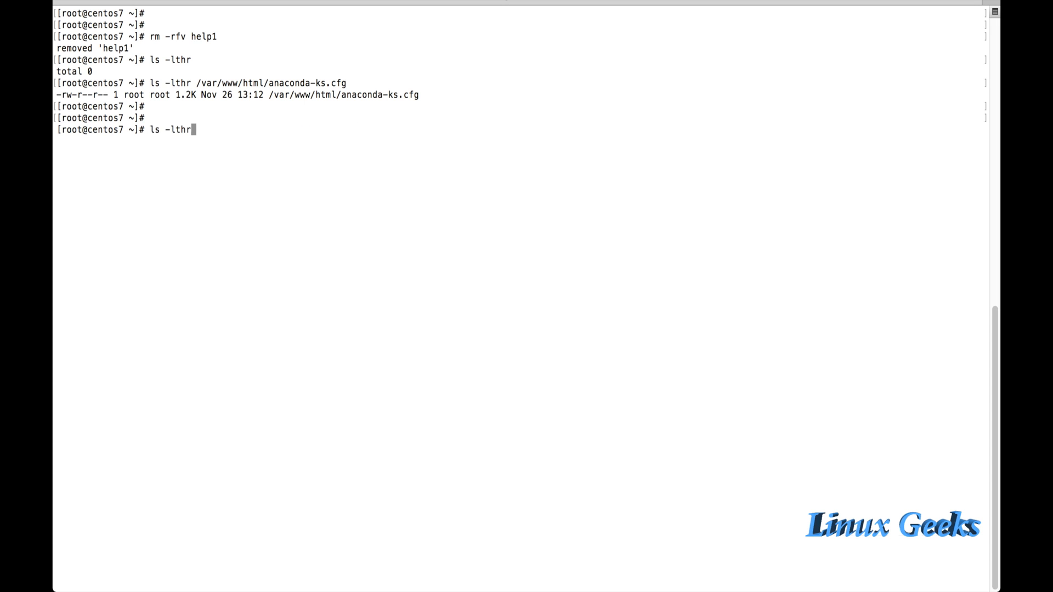
# Step: Recreate soft link help1 to anaconda-ks.cfg, remove it again with unlink, and clear the screen
pyautogui.write('ln -s /var/www/html/anaconda-ks.cfg help1')
pyautogui.write('unlink help1')
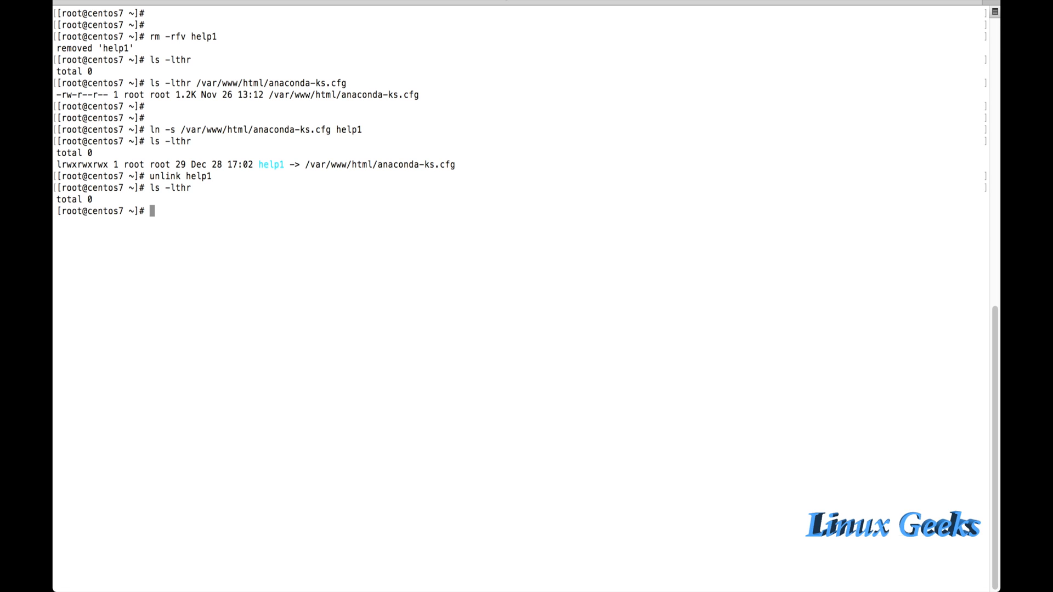
pyautogui.write('clear')
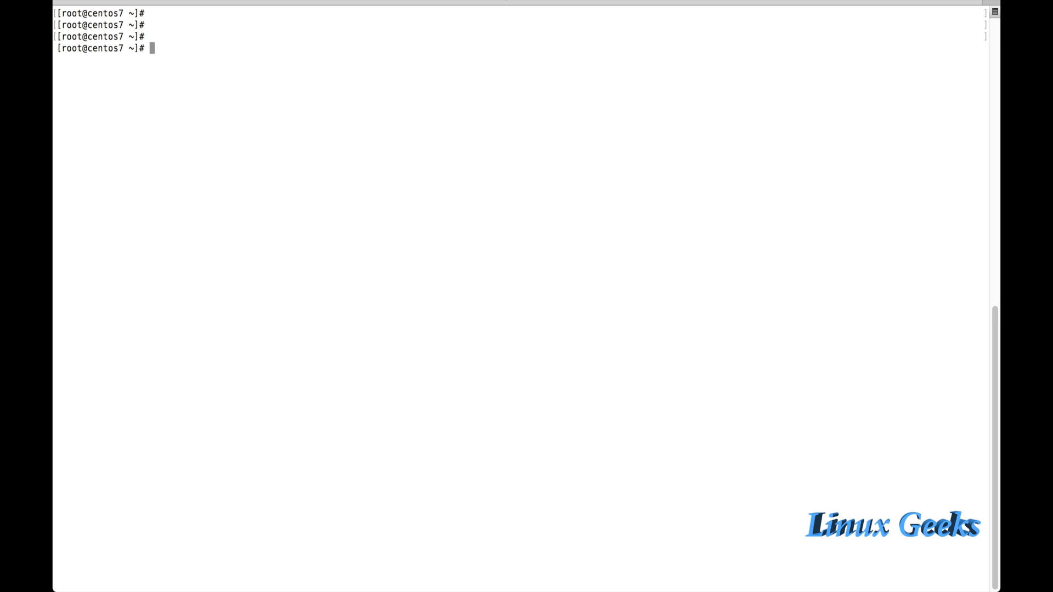
# Step: Erase the half-typed command and create soft link help1 to /var/www/html/anaconda-ks.cfg again
pyautogui.write('ln')
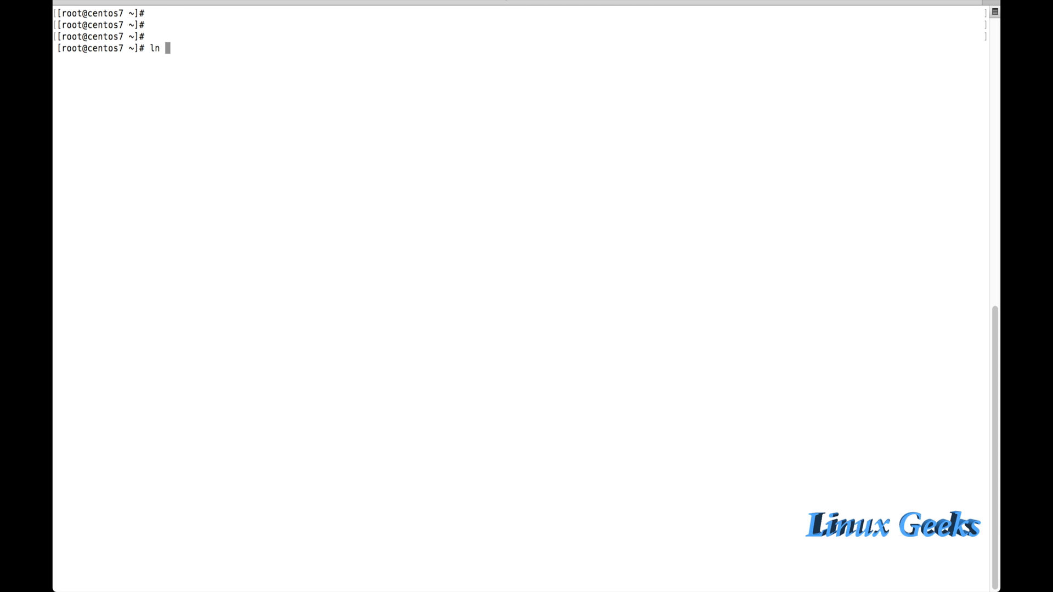
pyautogui.press('BackSpace')
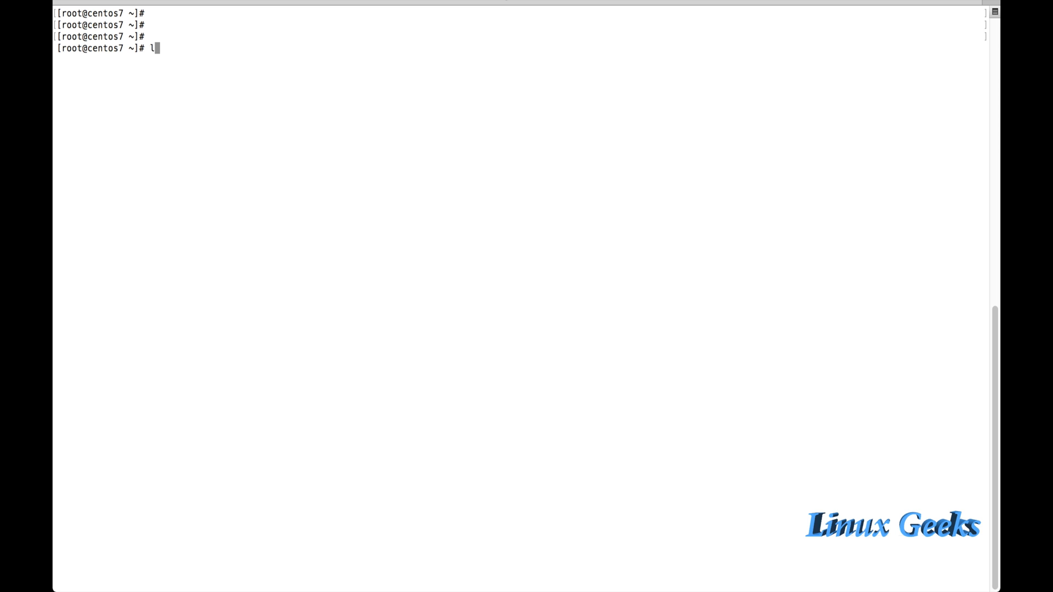
pyautogui.press('BackSpace')
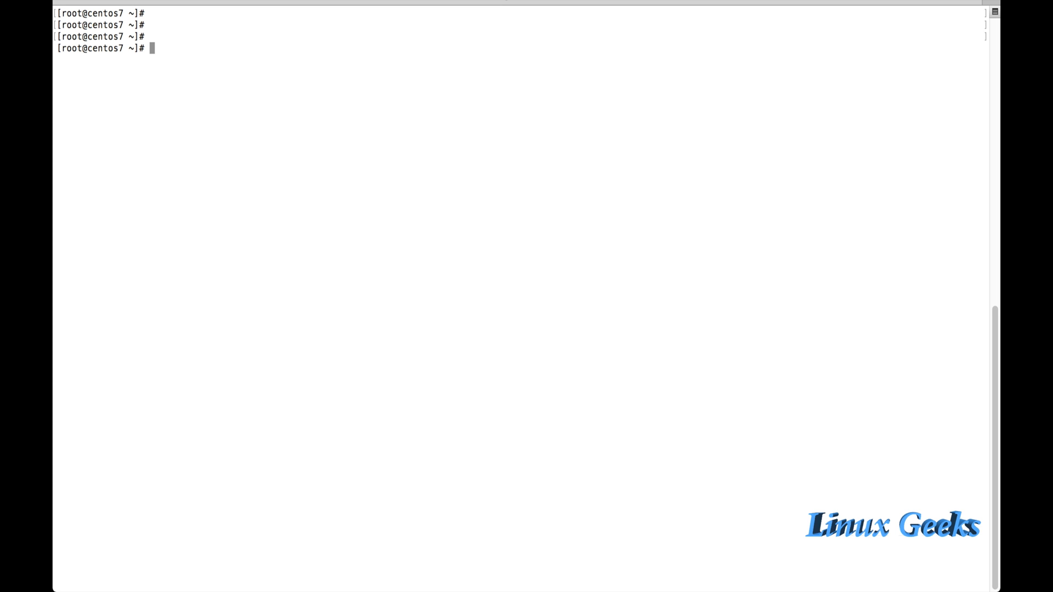
pyautogui.write('ln -s /var/')
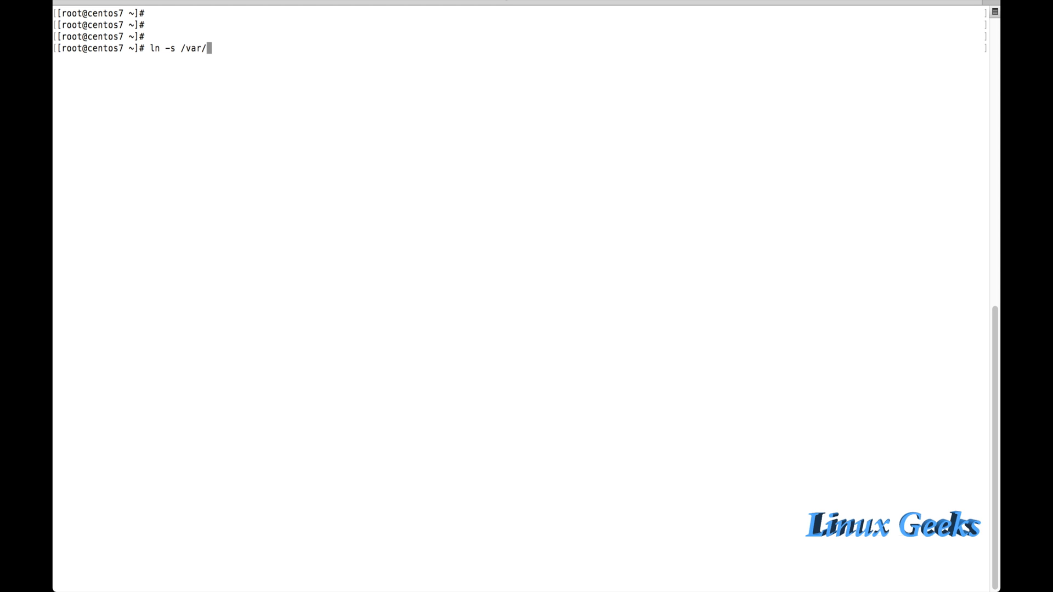
pyautogui.write('www/html/anaconda-ks.cfg')
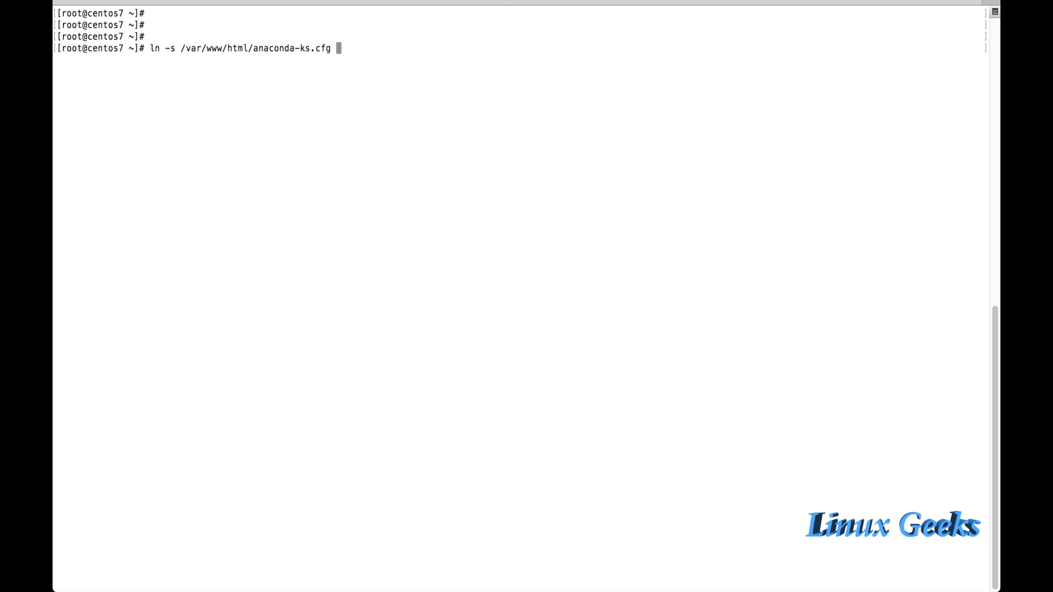
pyautogui.write('help1')
pyautogui.write('ls -lthr')
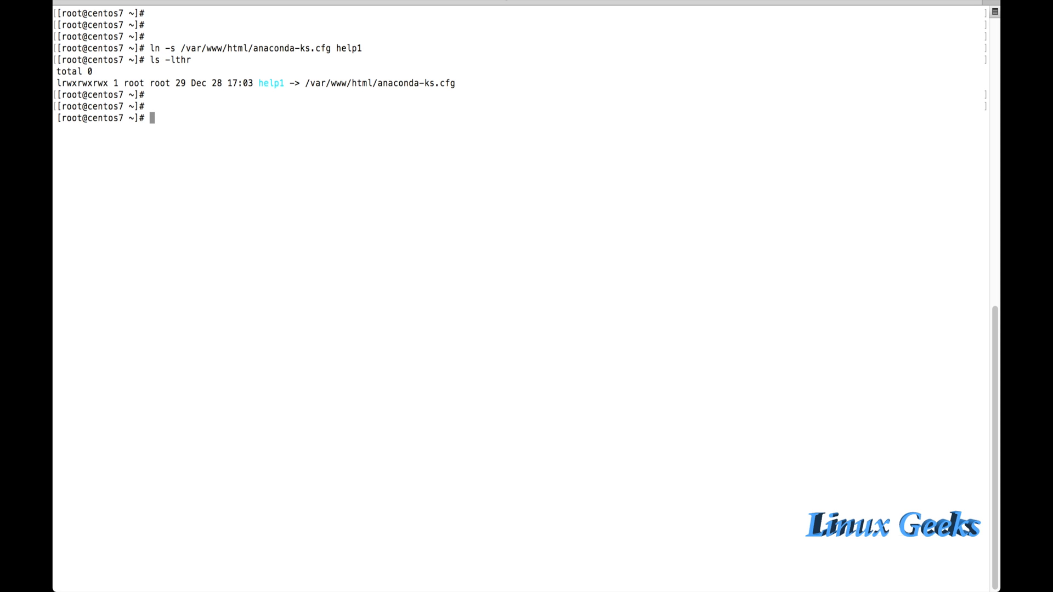
# Step: Create hard link help2 to /var/www/html/anaconda-ks.cfg and list it as a 1.2K file beside help1
pyautogui.write('ln /var/www/html/anaconda-ks.cfg')
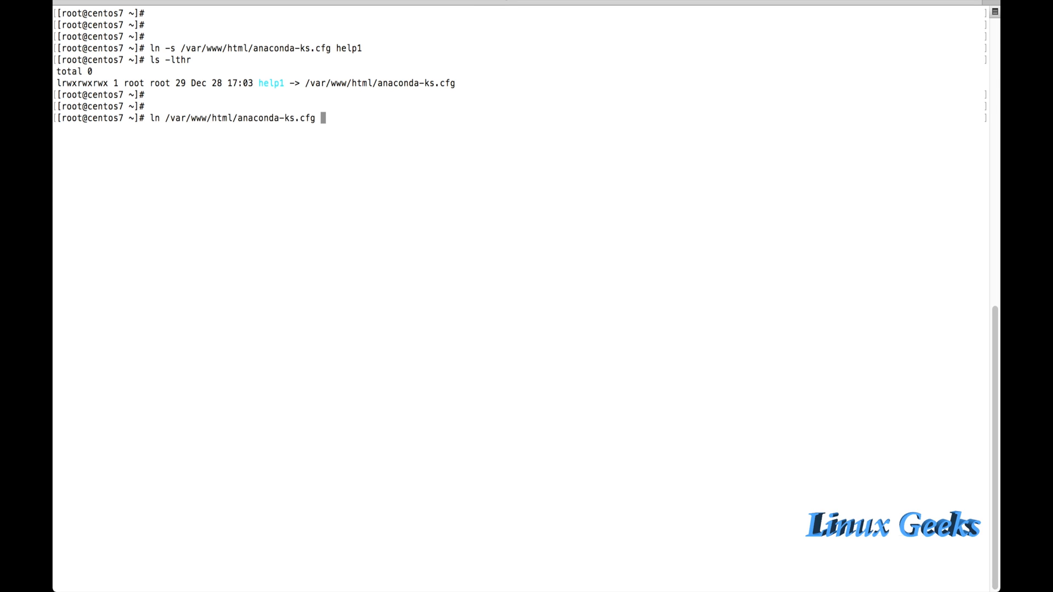
pyautogui.write('help2')
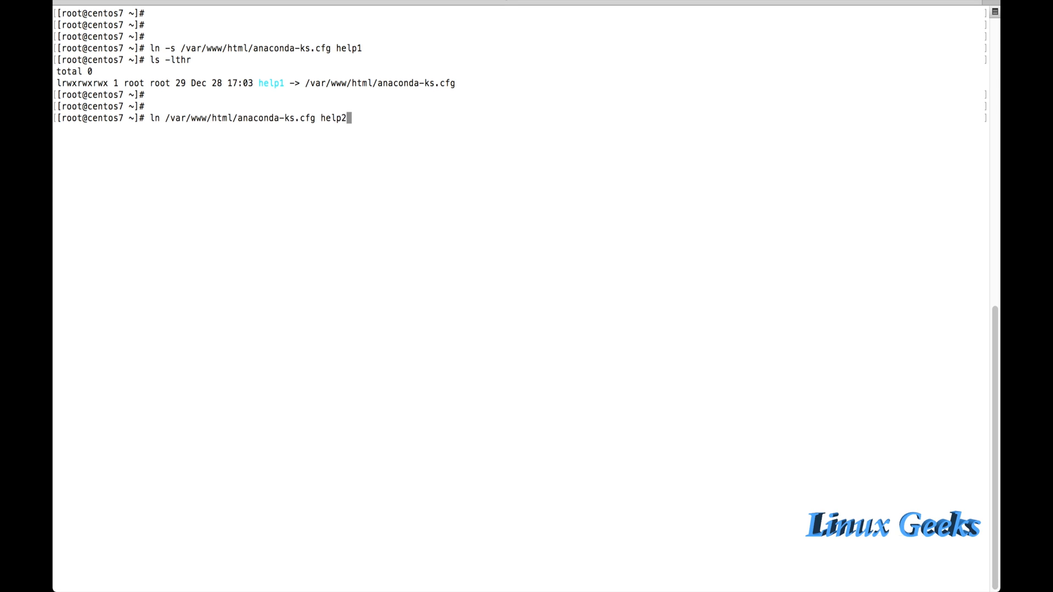
pyautogui.write('ls -lthr')
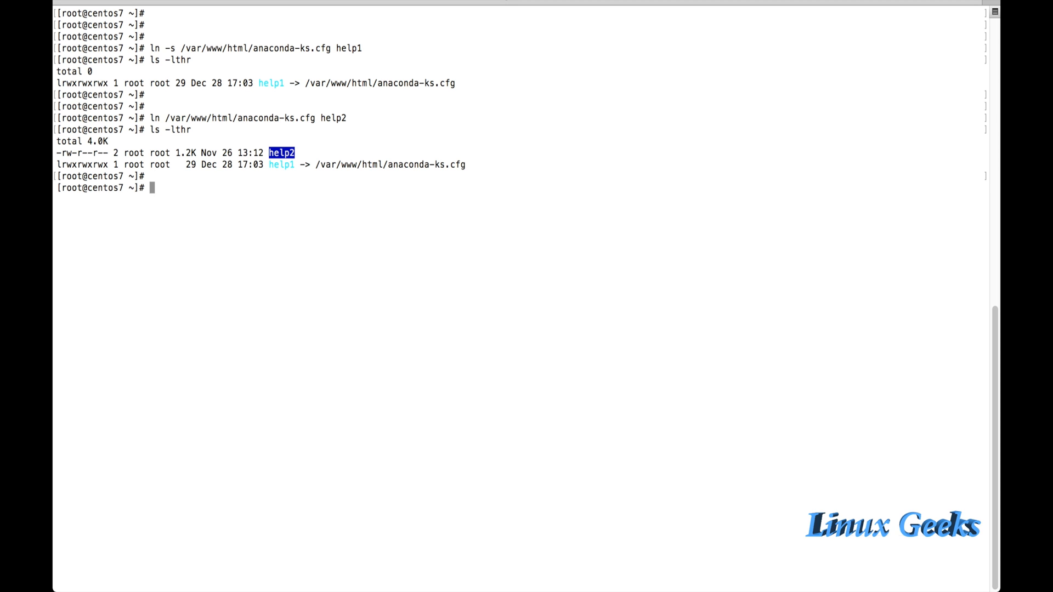
# Step: Create directory symlink html pointing to /var/www/html in /root and confirm the location with pwd
pyautogui.write('ln')
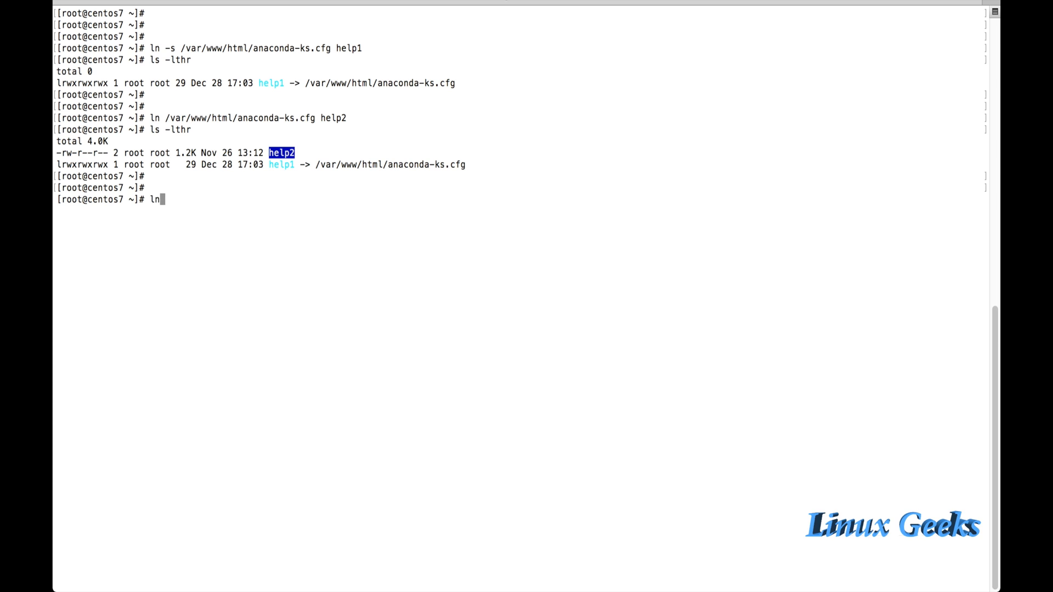
pyautogui.write('-s /va')
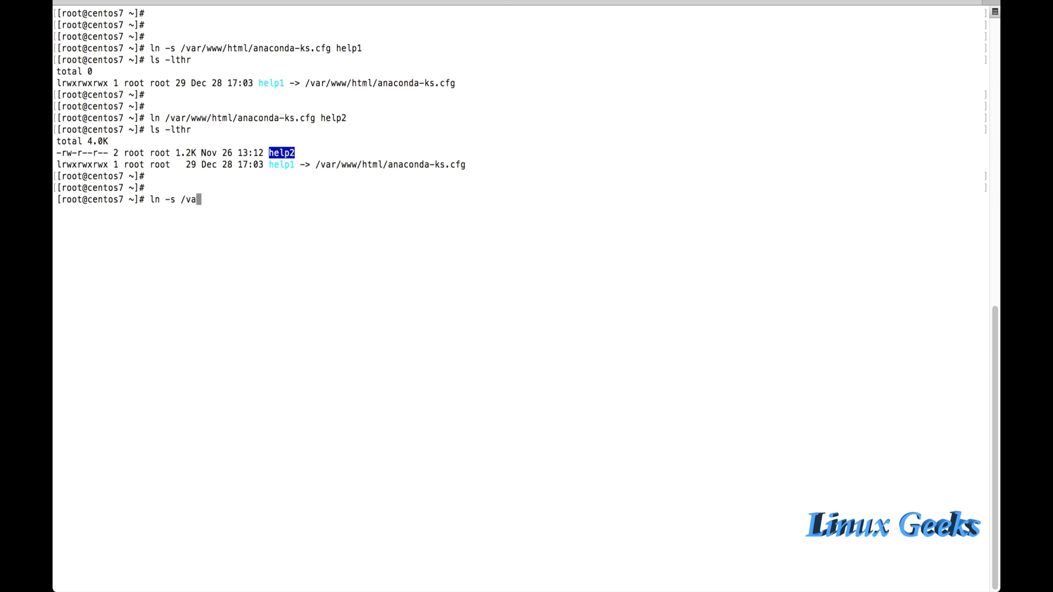
pyautogui.write('r/ht')
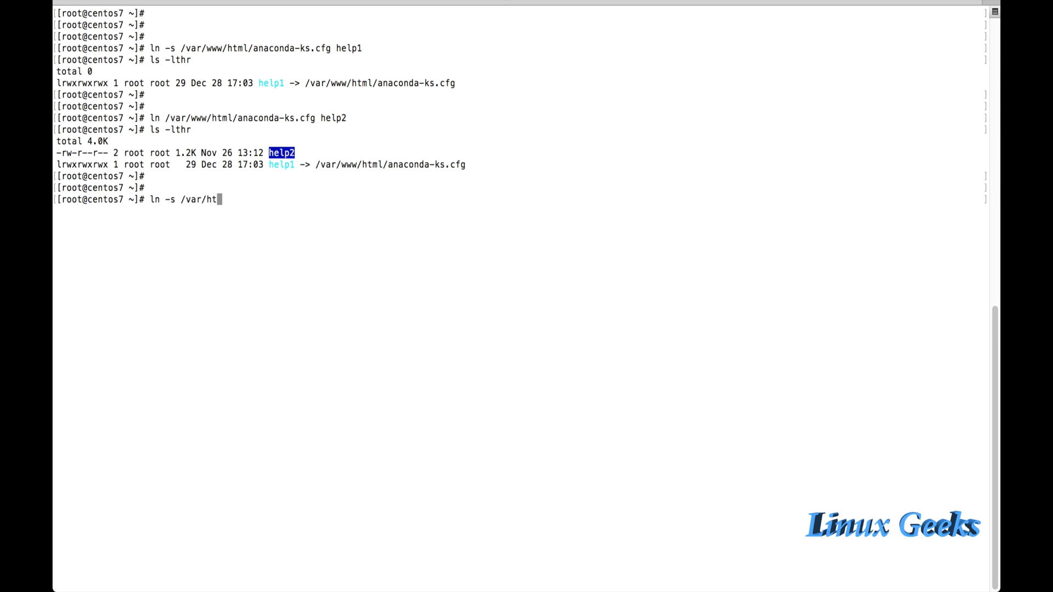
pyautogui.write('www/html/')
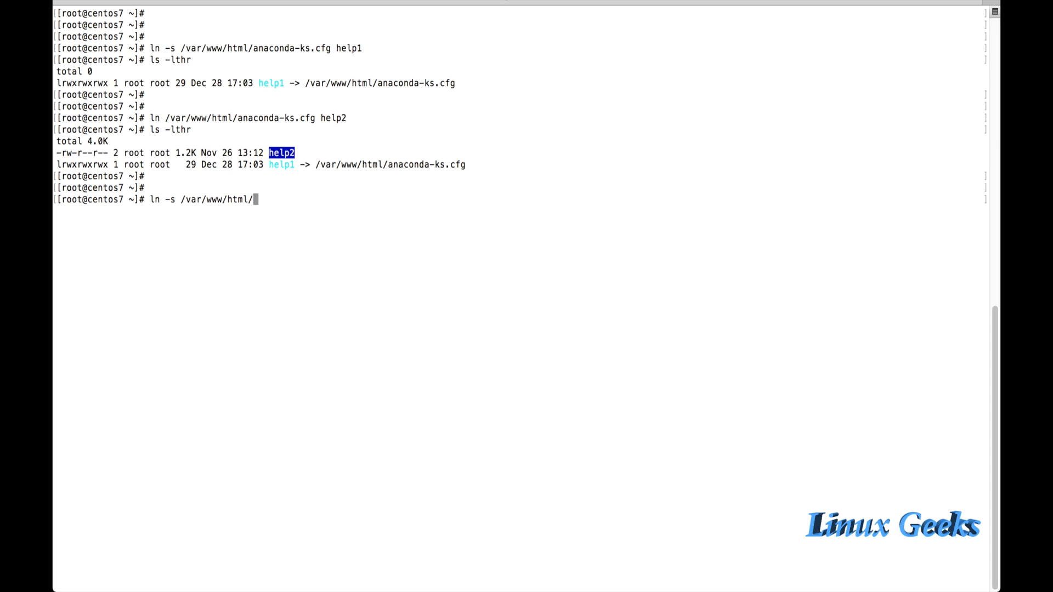
pyautogui.press('BackSpace')
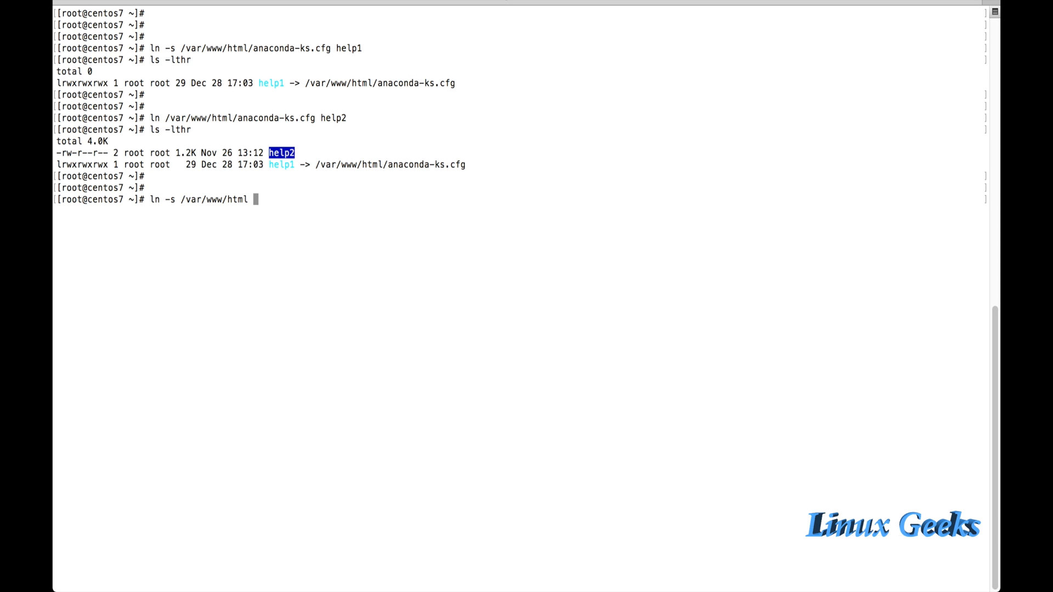
pyautogui.write('html')
pyautogui.write('ls -lthr')
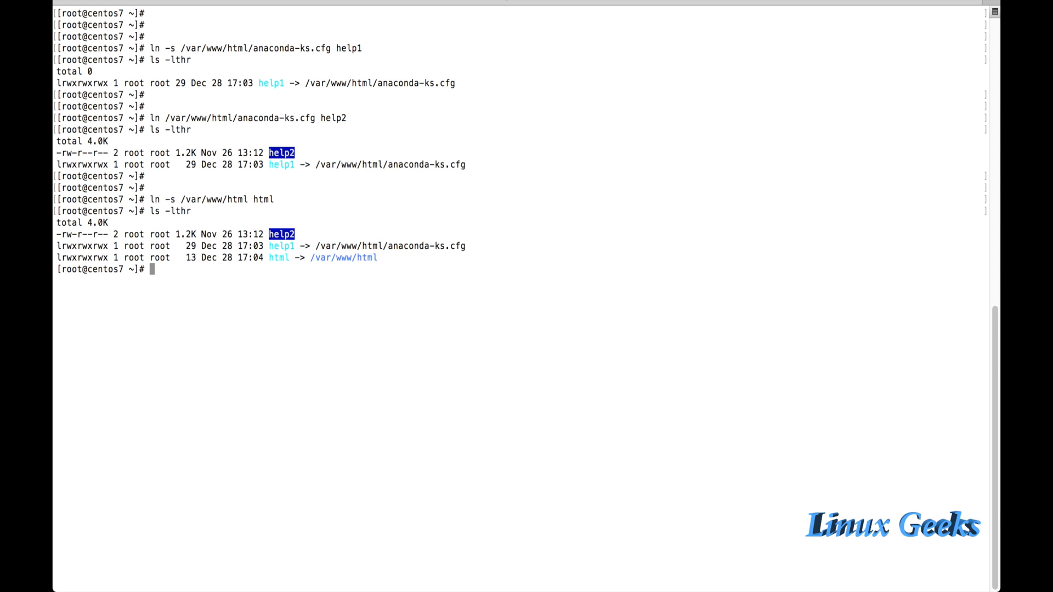
pyautogui.write('pwd')
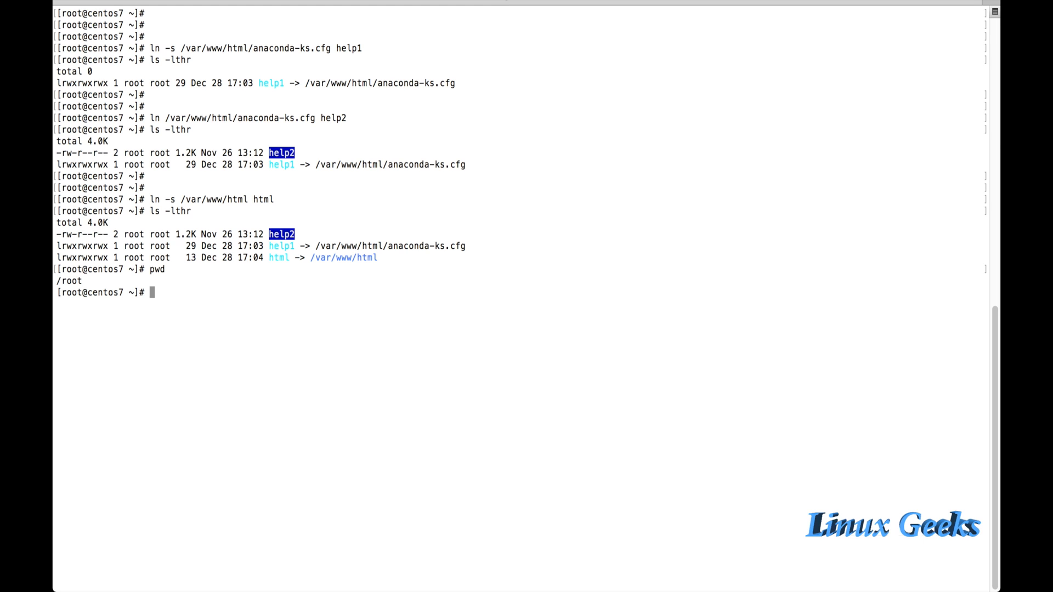
pyautogui.write('ln -s /var/www/html html')
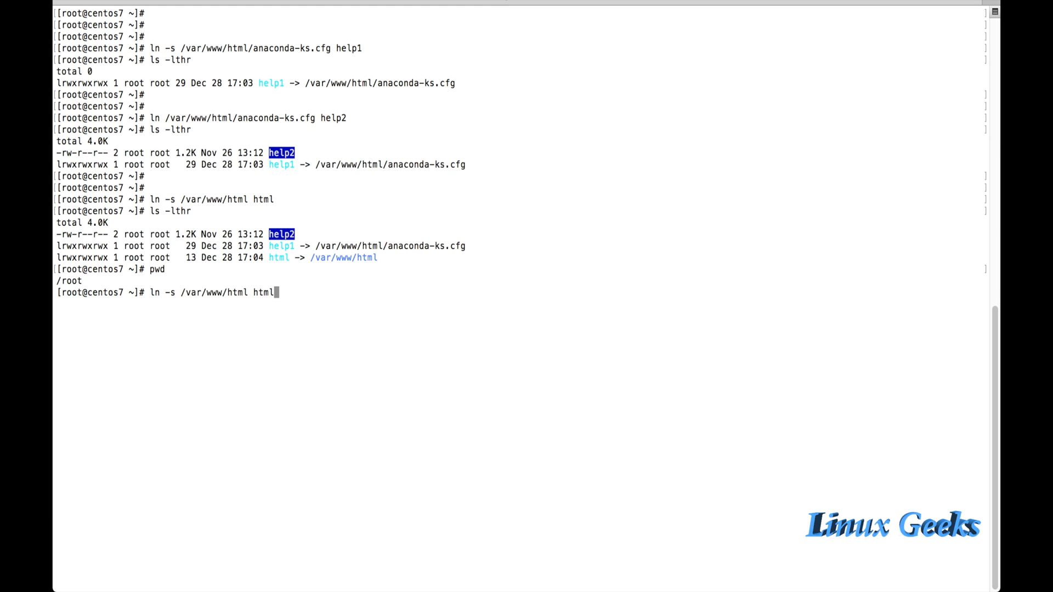